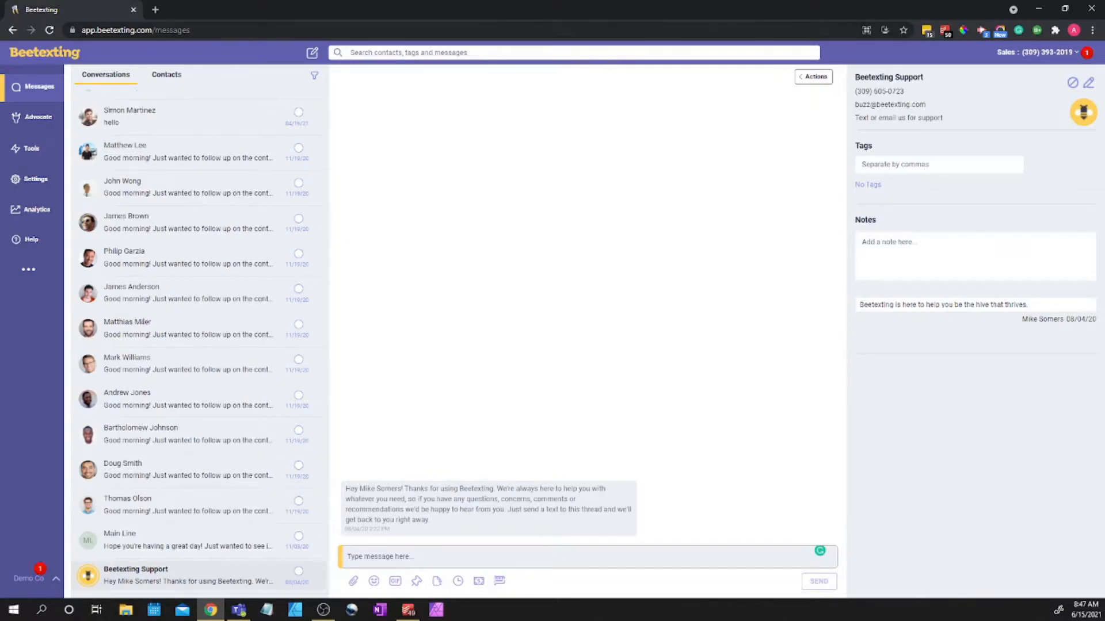
mouse_move(885, 30)
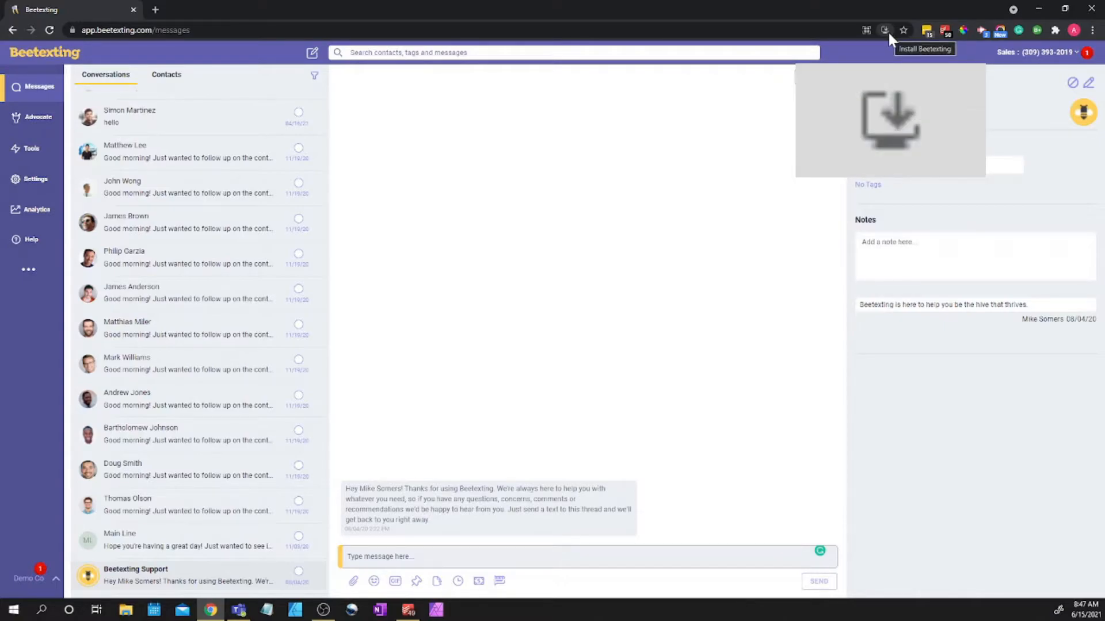
Install Beetexting as an app from Chrome's address bar and confirm the 'Install app?' prompt.
click(884, 30)
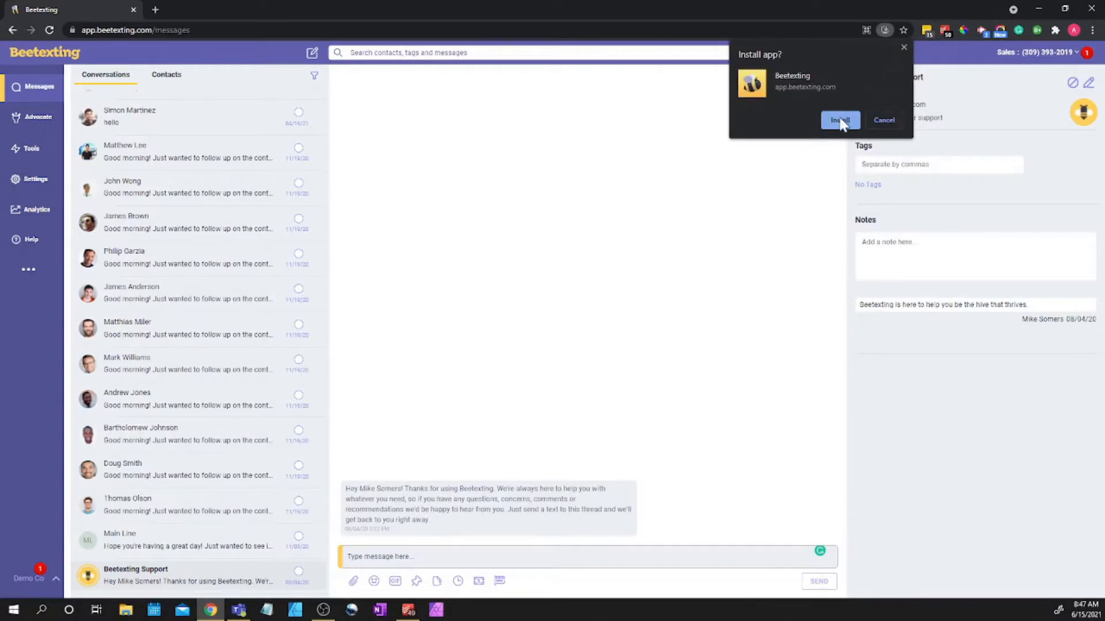
click(839, 120)
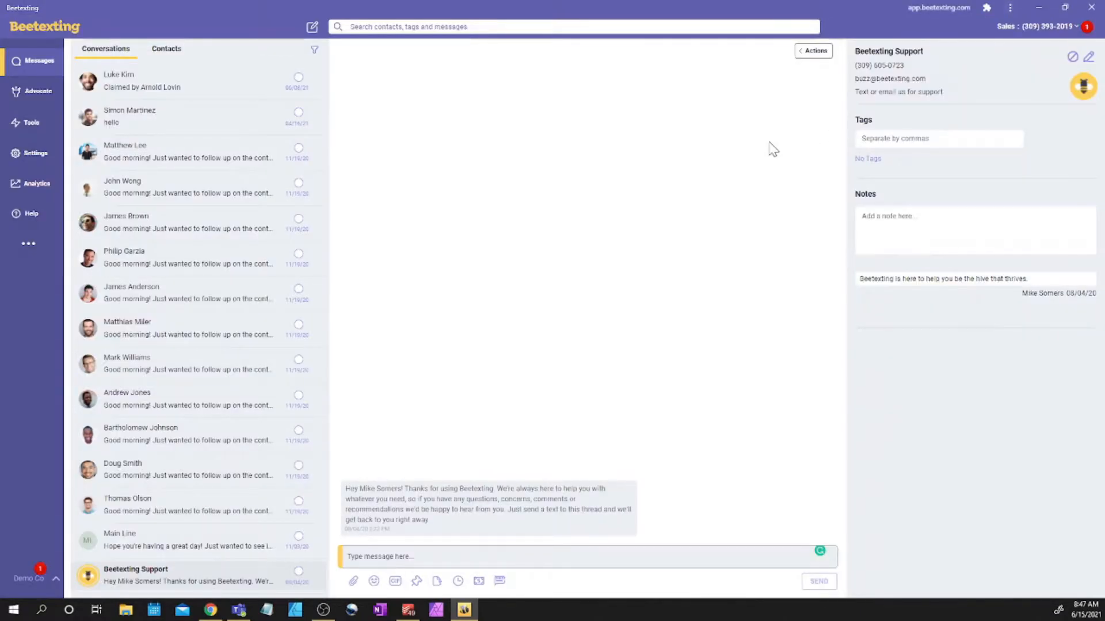
mouse_move(667, 382)
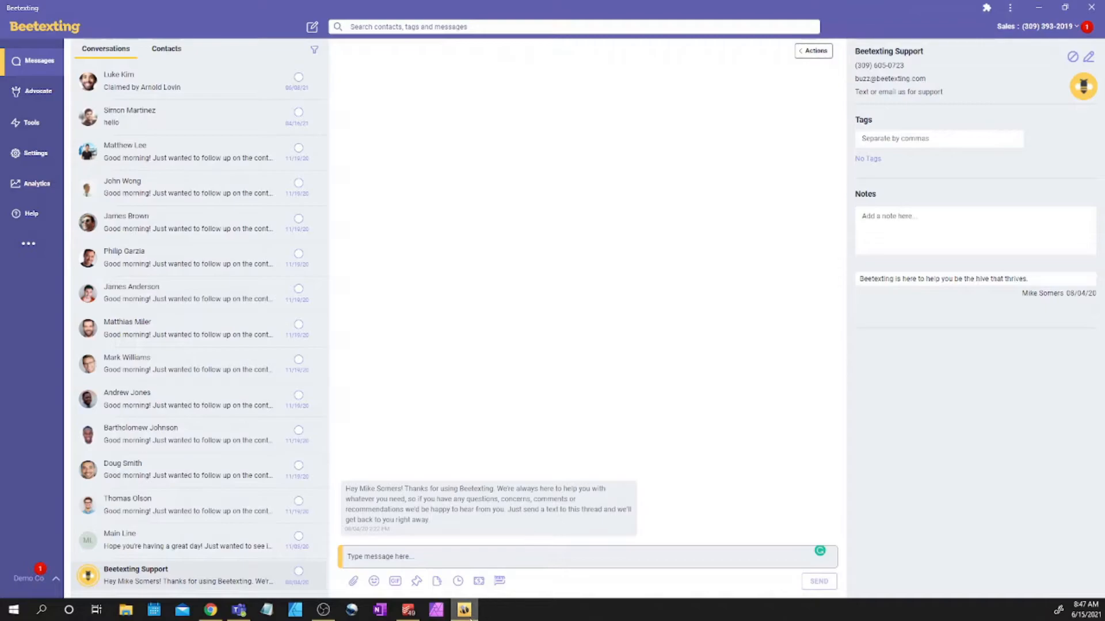
mouse_move(464, 610)
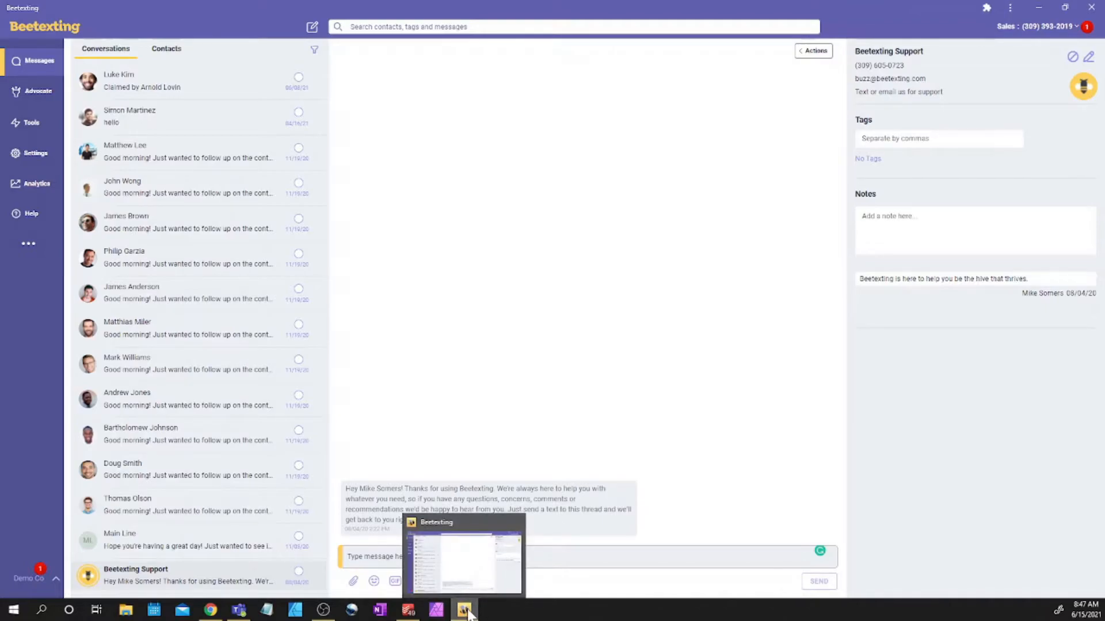
Pin the Beetexting app to the Windows taskbar from its taskbar icon's context menu.
right_click(464, 610)
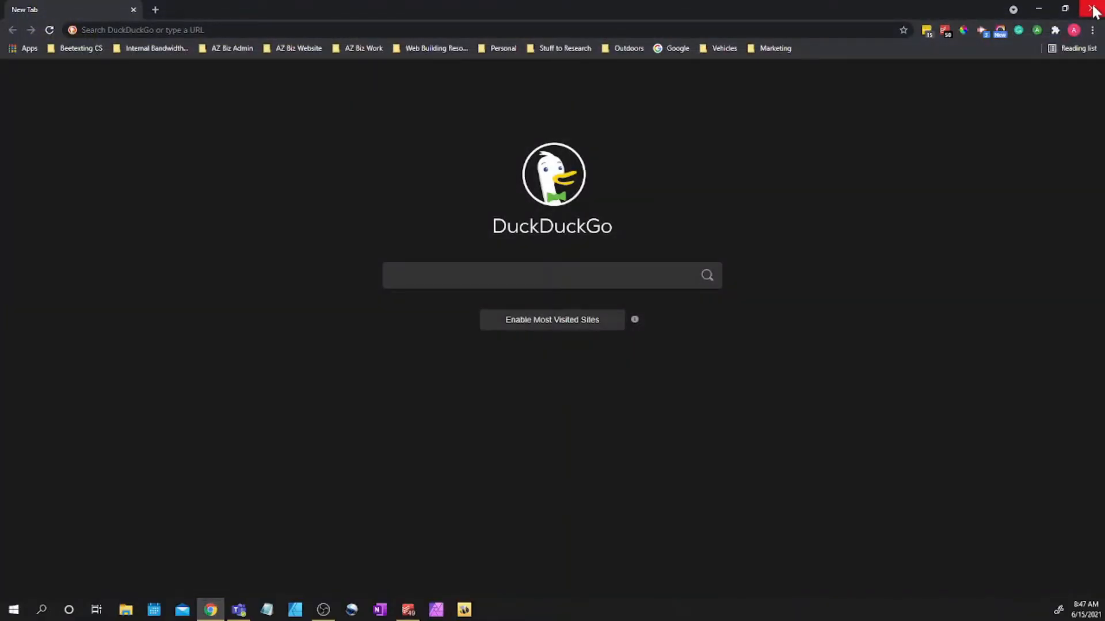
Close Chrome and launch Beetexting in its own window from the pinned taskbar icon.
click(1091, 10)
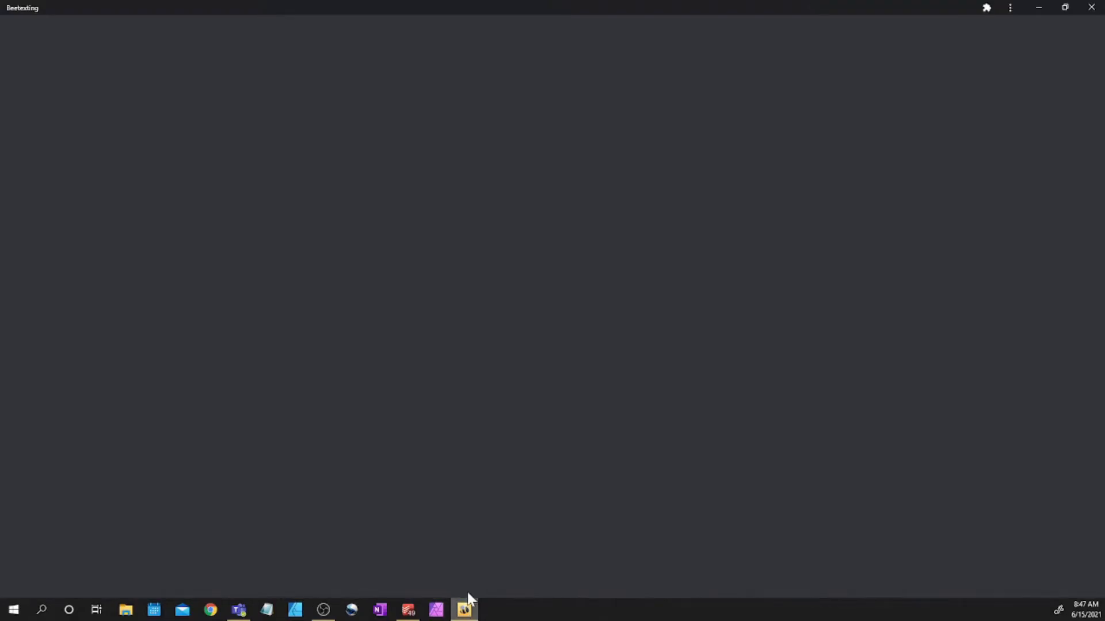
click(464, 610)
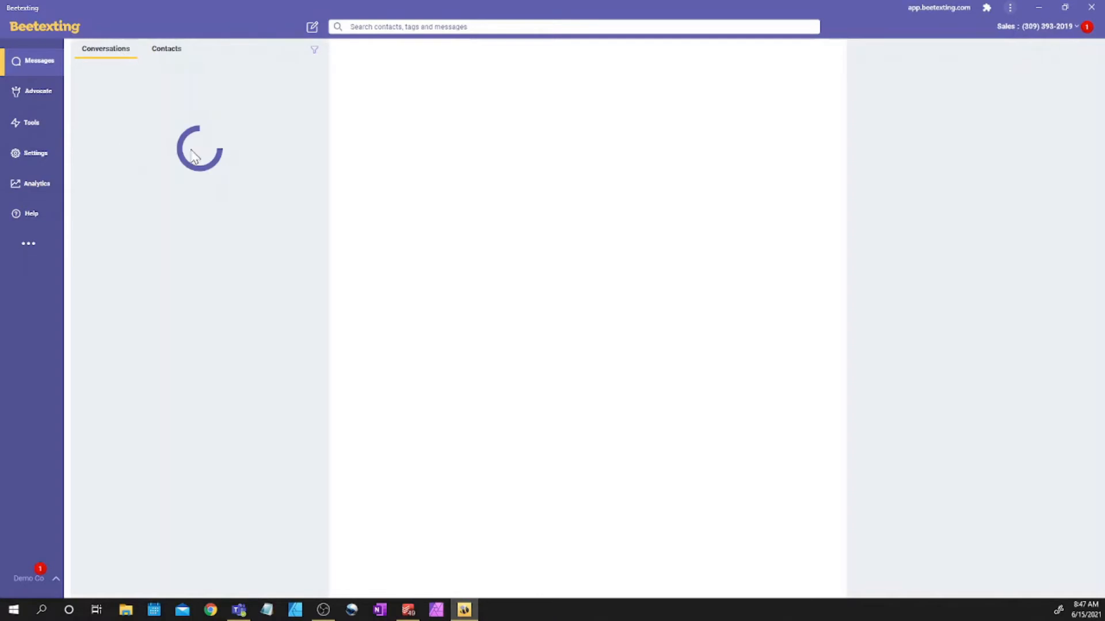